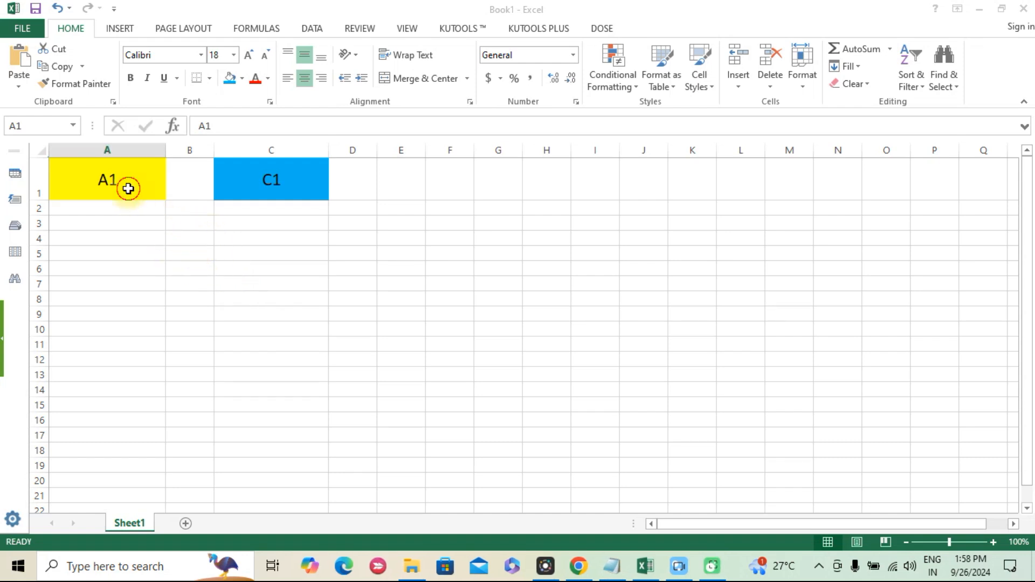
Step: Select C1, then open Sheet1's code via View Code on its tab menu
click(271, 180)
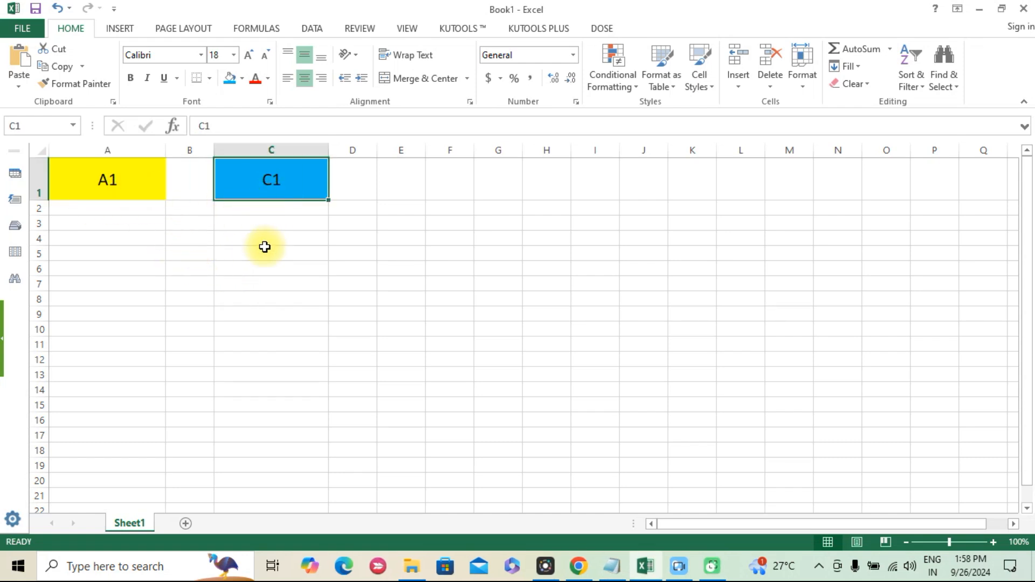
mouse_move(206, 279)
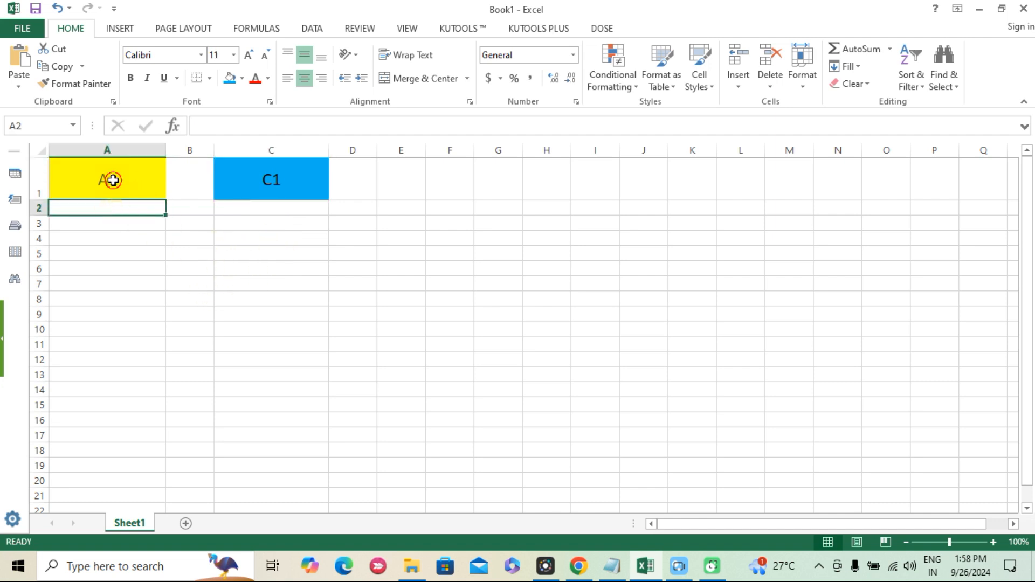
click(271, 179)
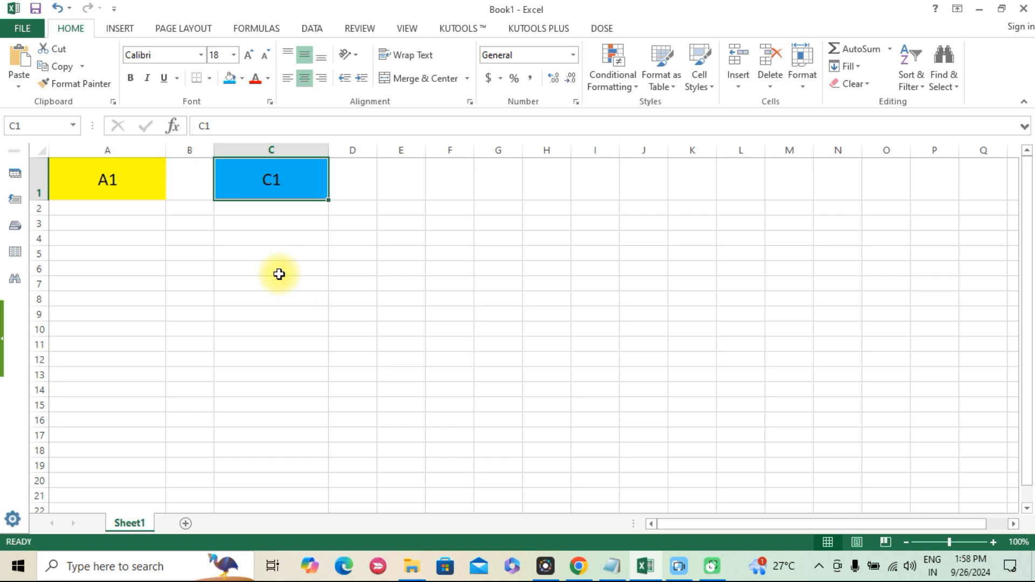
mouse_move(330, 265)
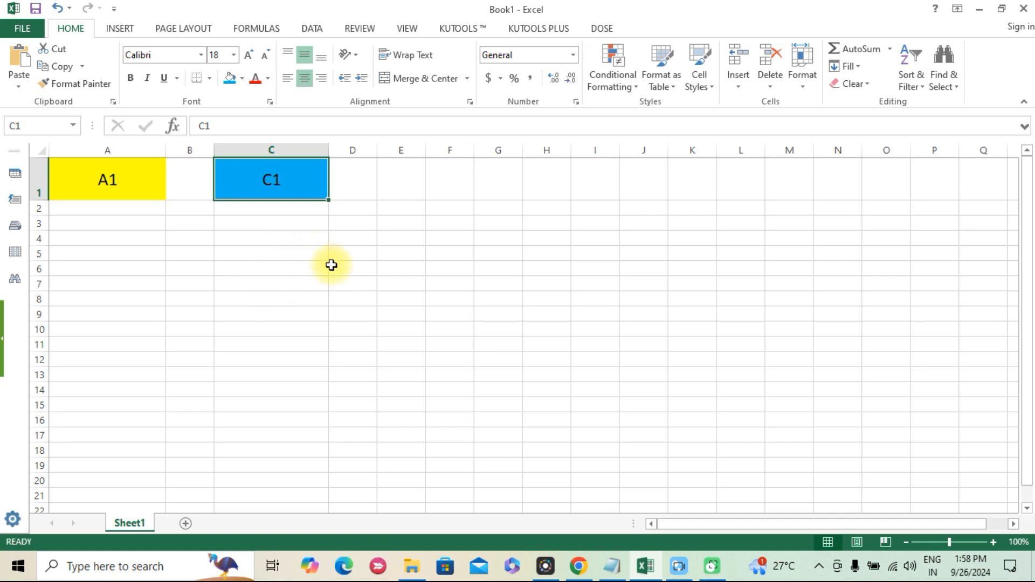
mouse_move(324, 275)
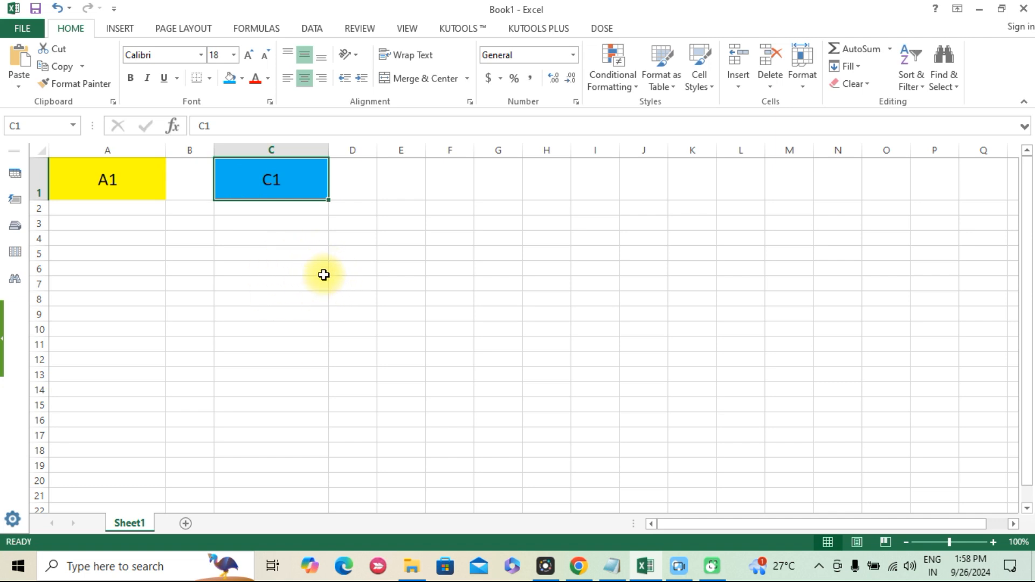
mouse_move(302, 297)
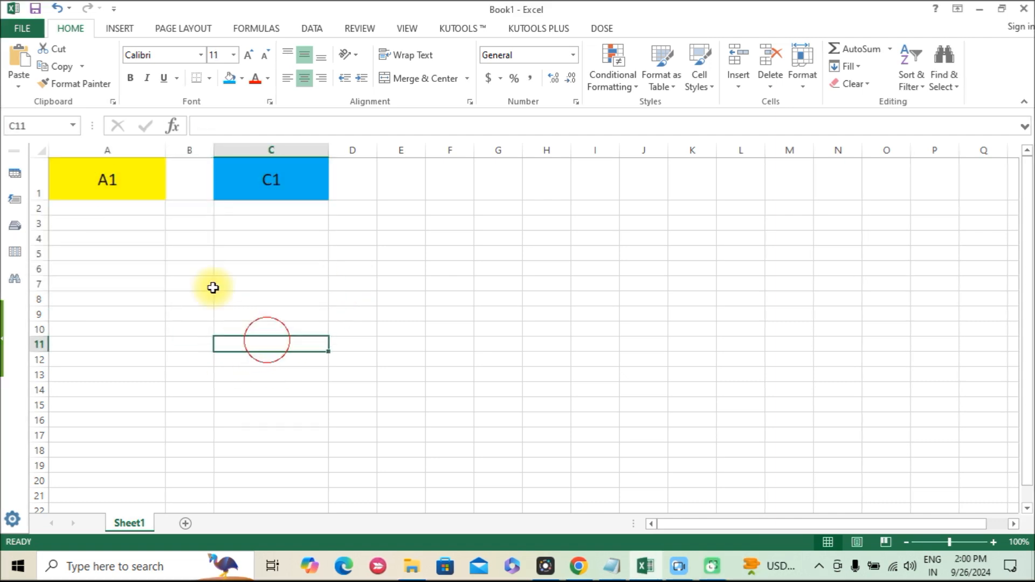
right_click(130, 523)
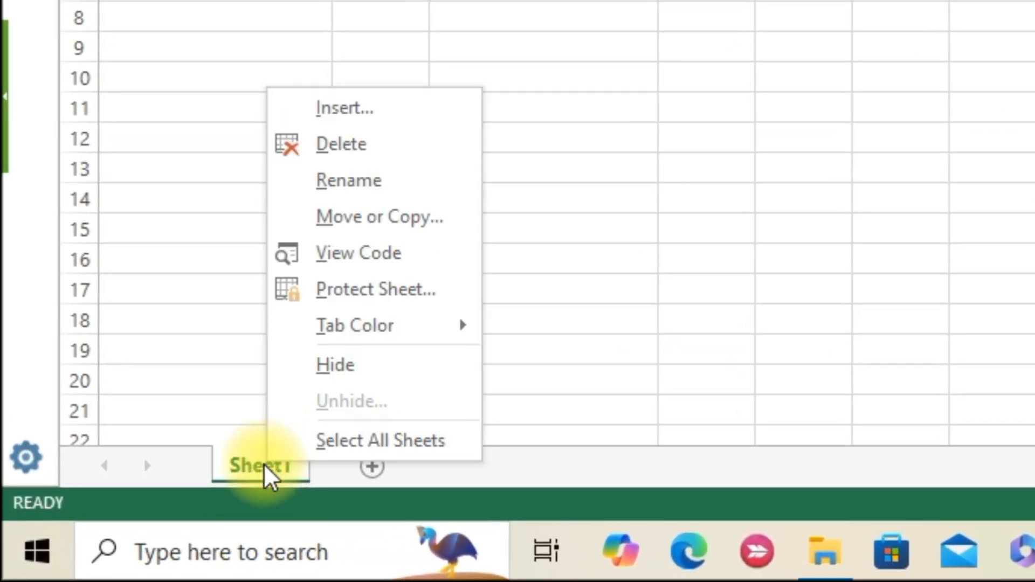
mouse_move(373, 253)
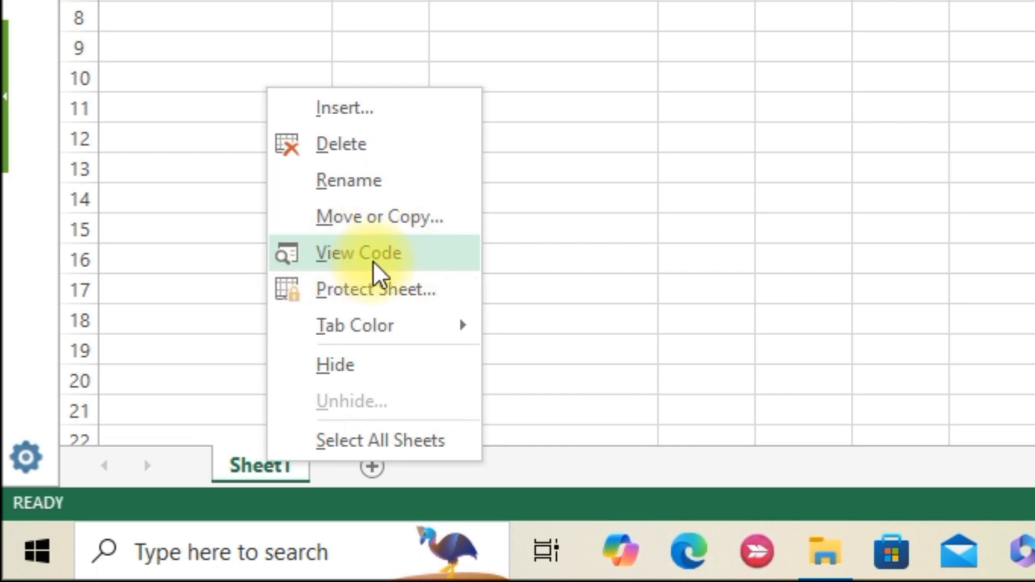
click(358, 252)
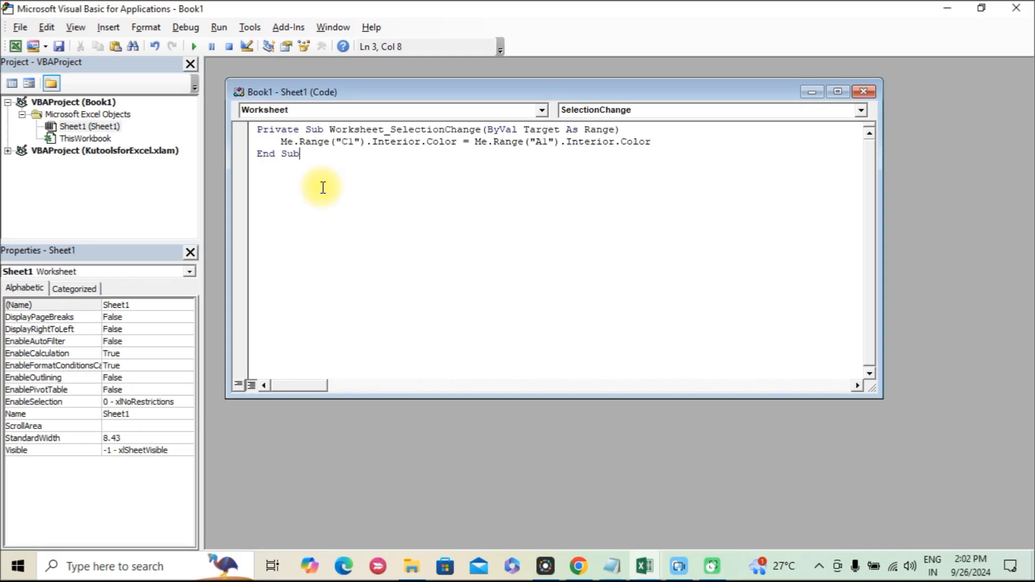
Step: Enter Worksheet_SelectionChange setting Range("C1").Interior.Color to Range("A1").Interior.Color
key(ctrl+a)
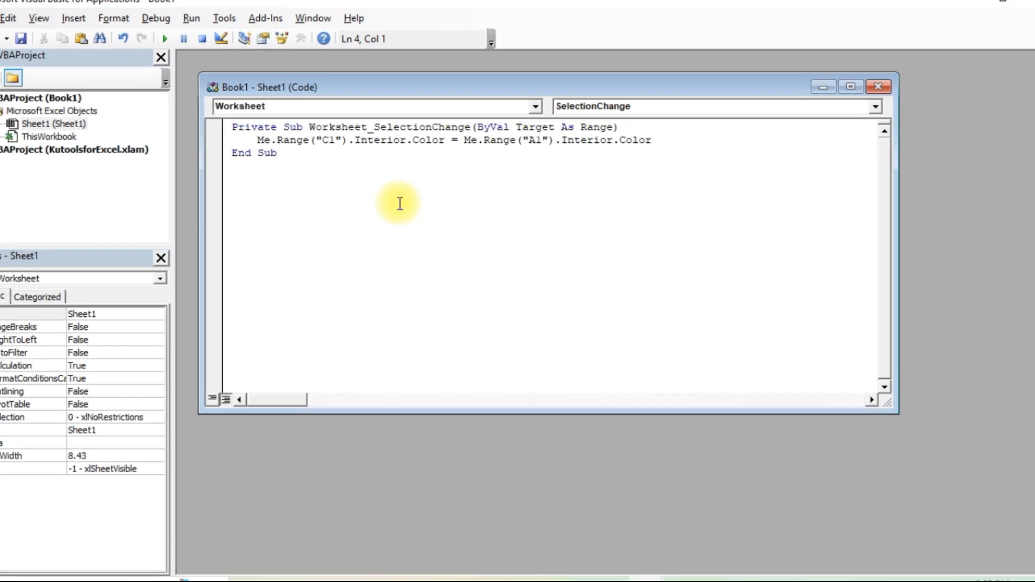
click(850, 86)
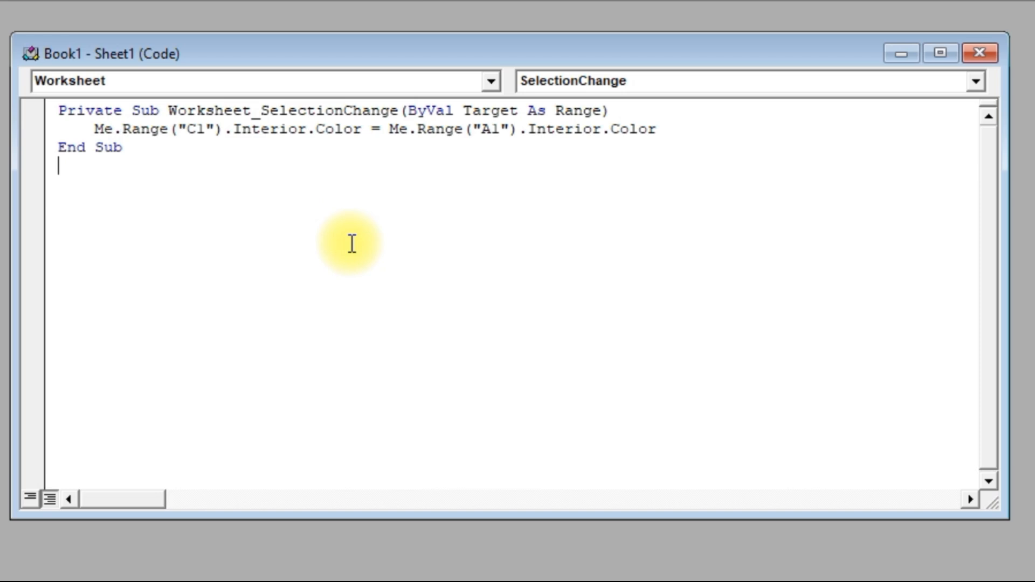
mouse_move(314, 270)
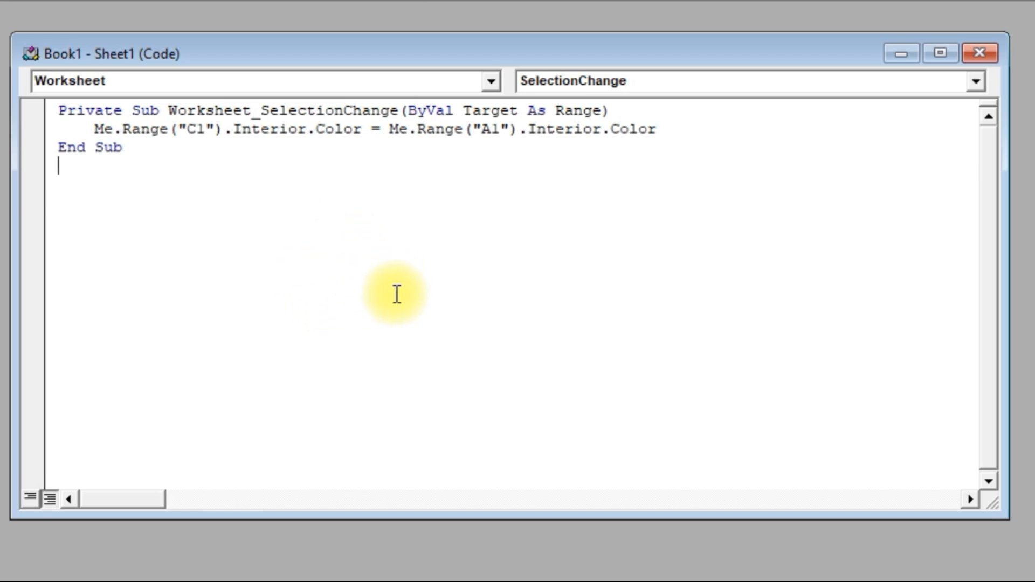
mouse_move(375, 271)
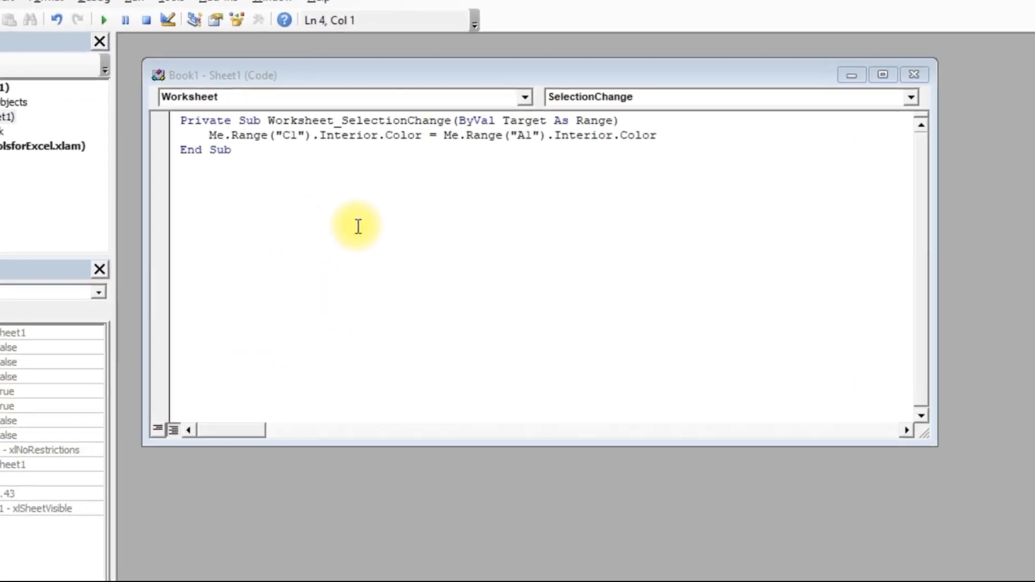
click(882, 74)
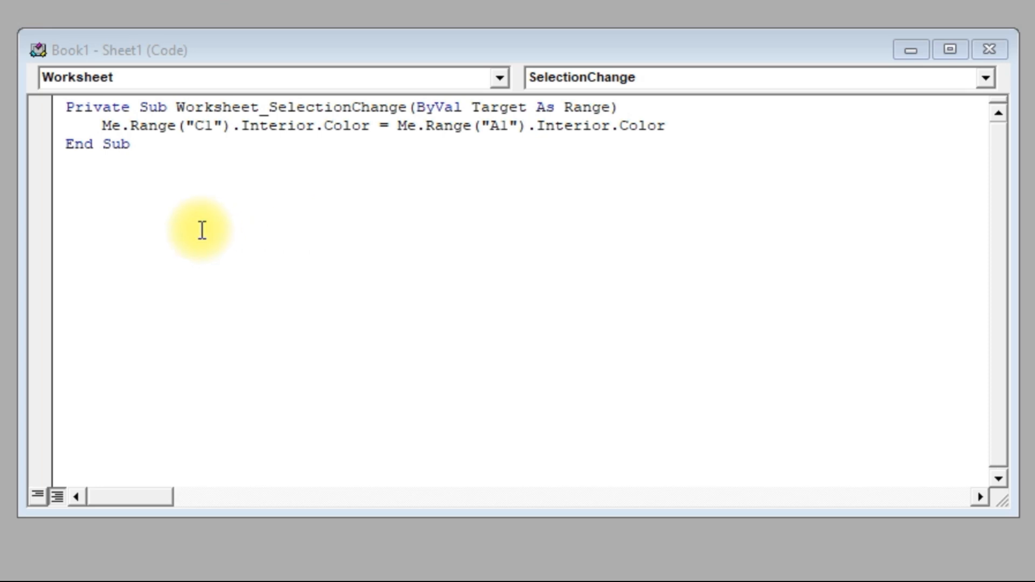
mouse_move(345, 224)
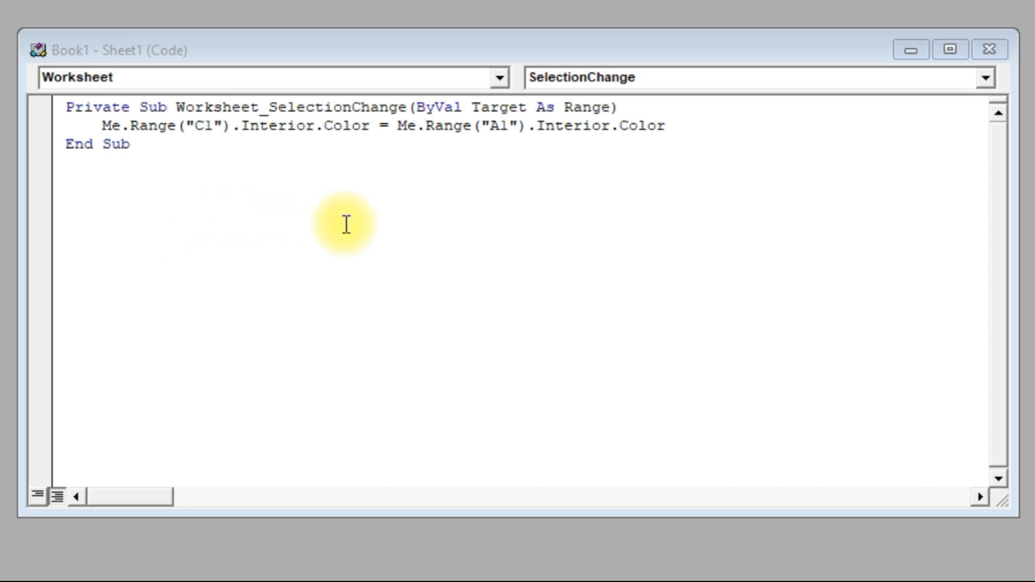
mouse_move(371, 236)
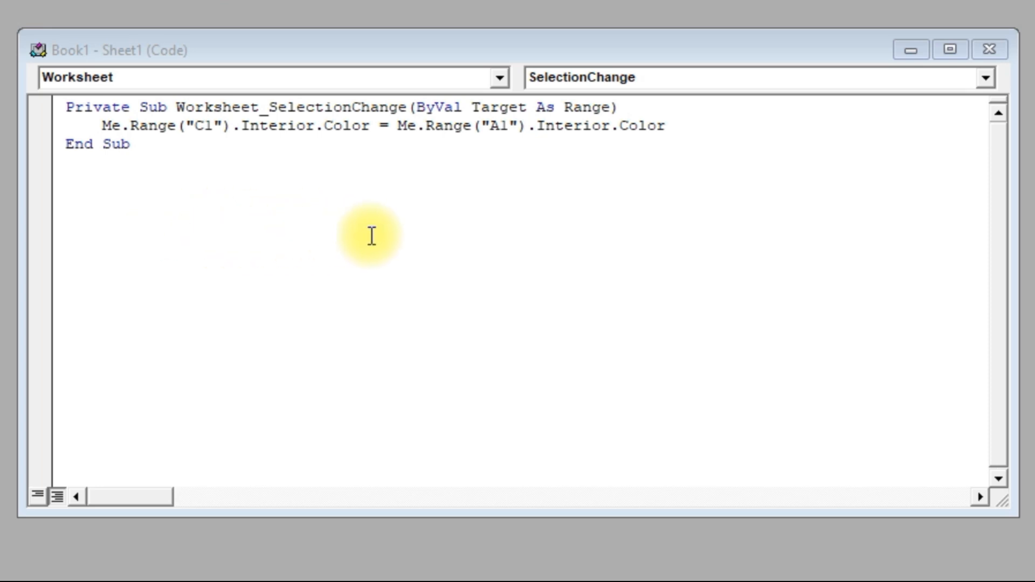
mouse_move(353, 248)
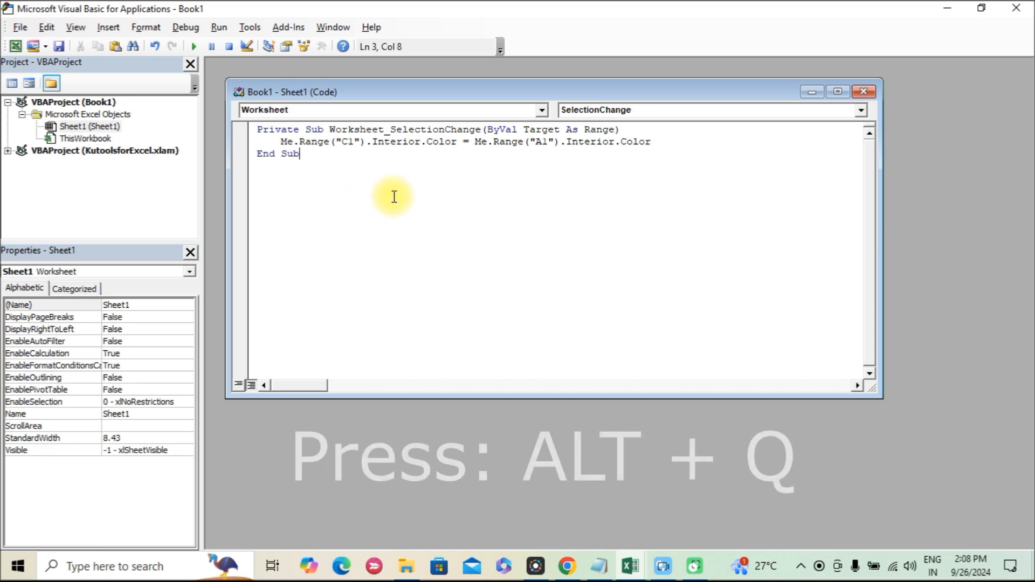
Step: Exit the VBA editor with Alt+Q back to the Excel sheet
key(alt+q)
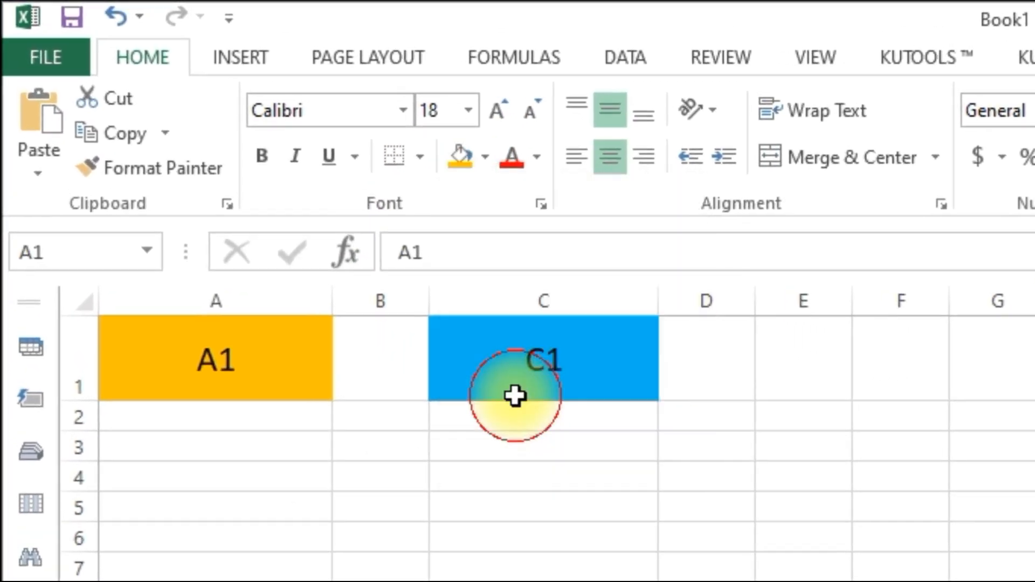
Step: Fill A1 orange, then red, reselecting cells so C1 copies each colour
click(215, 358)
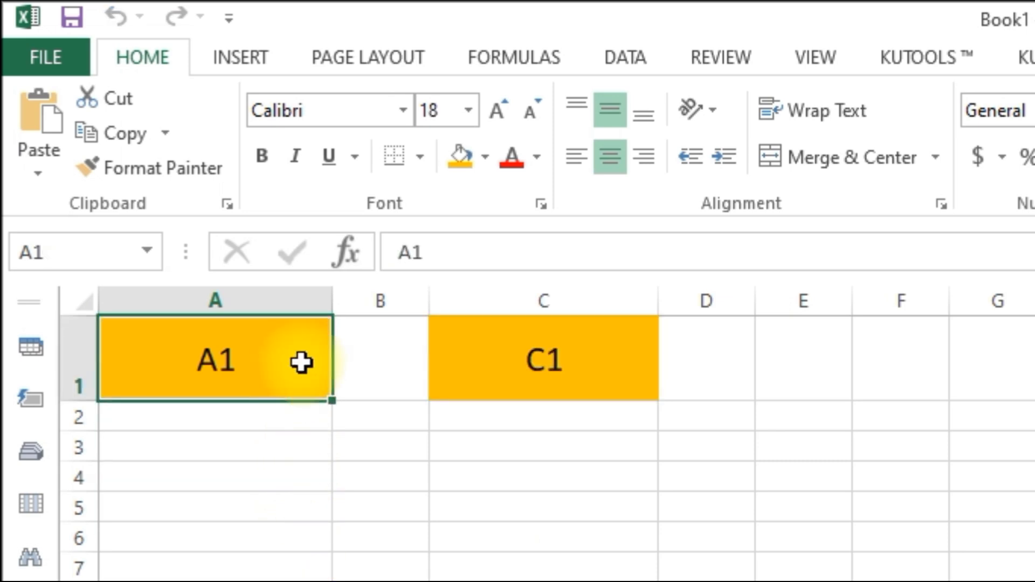
click(483, 157)
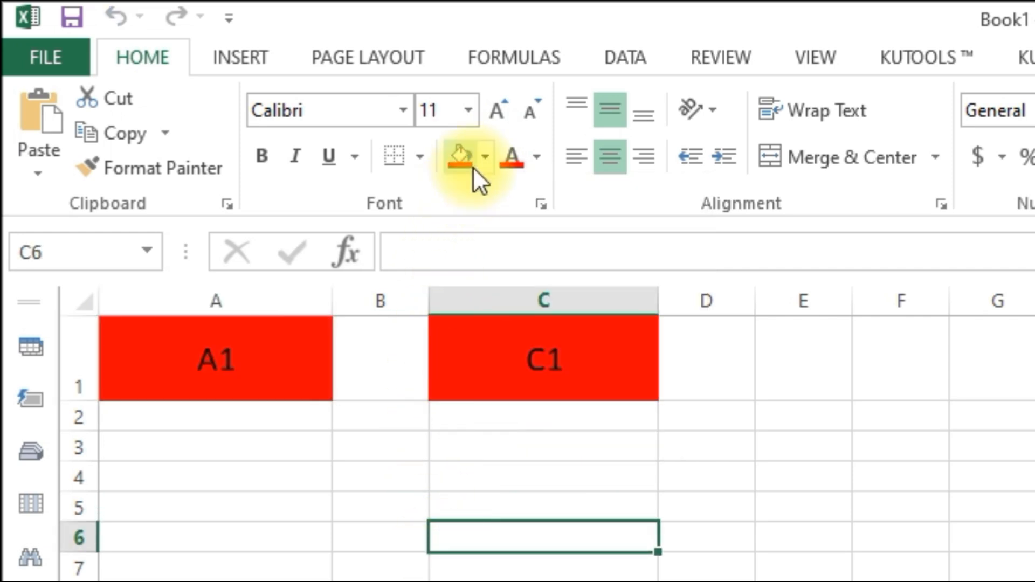
click(480, 157)
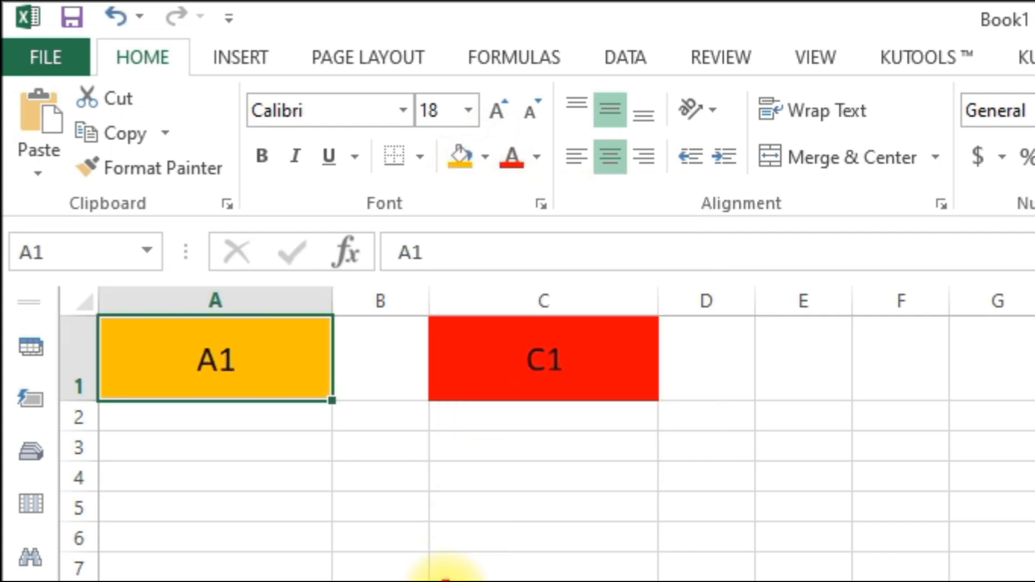
click(458, 156)
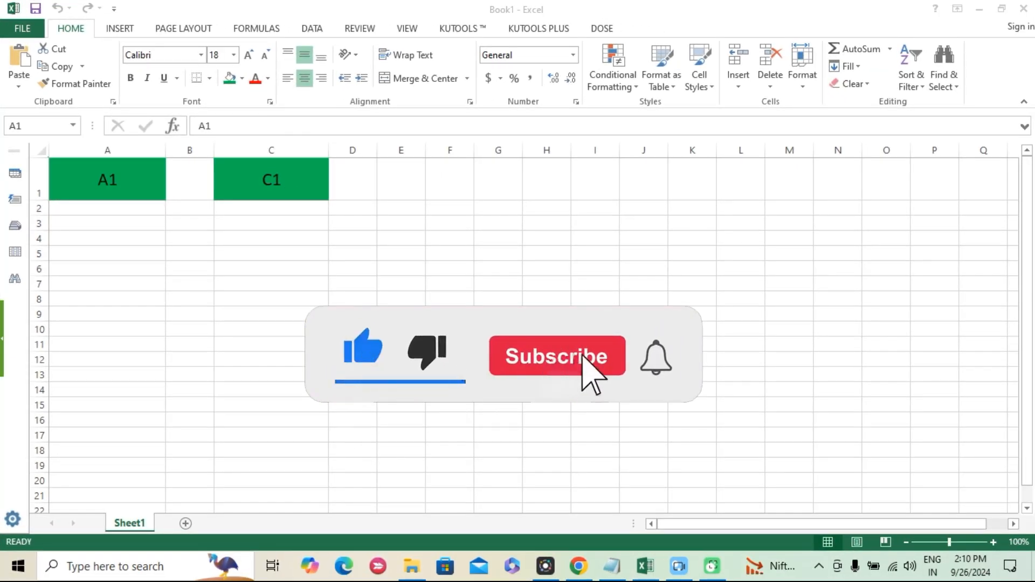
Step: Apply green fill to A1 so the macro turns C1 green too
click(556, 357)
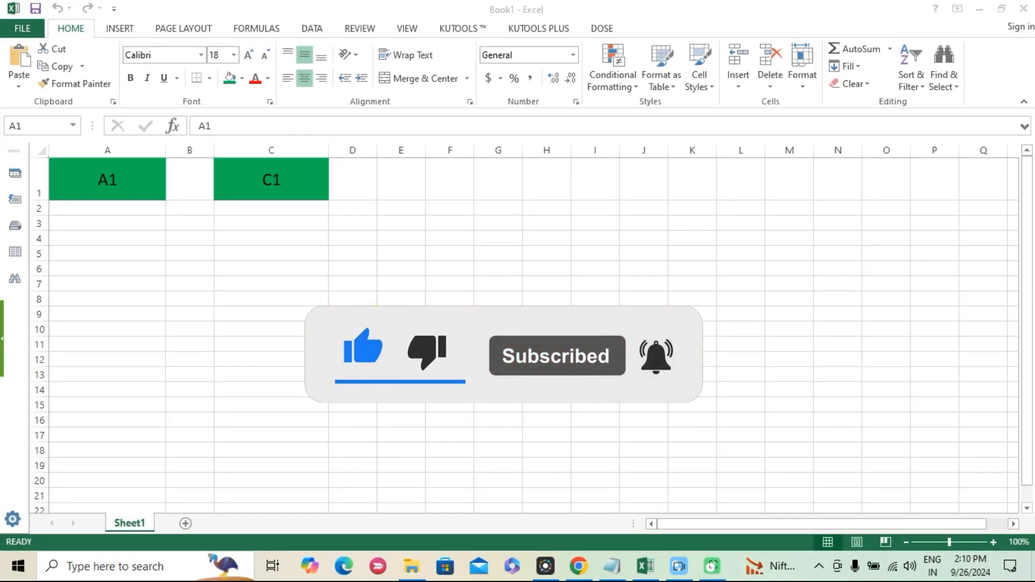